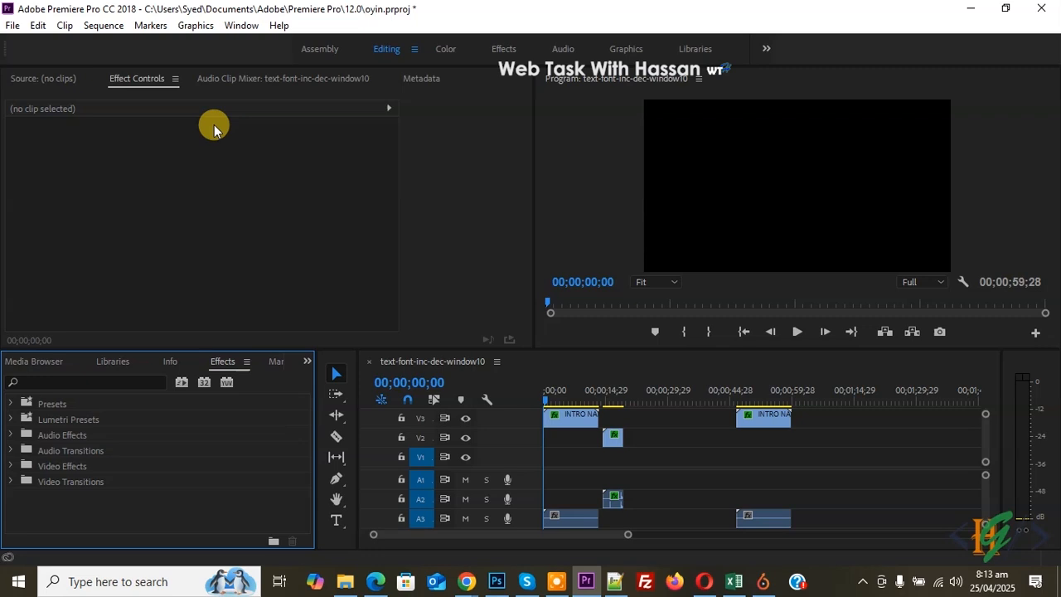
mouse_move(441, 262)
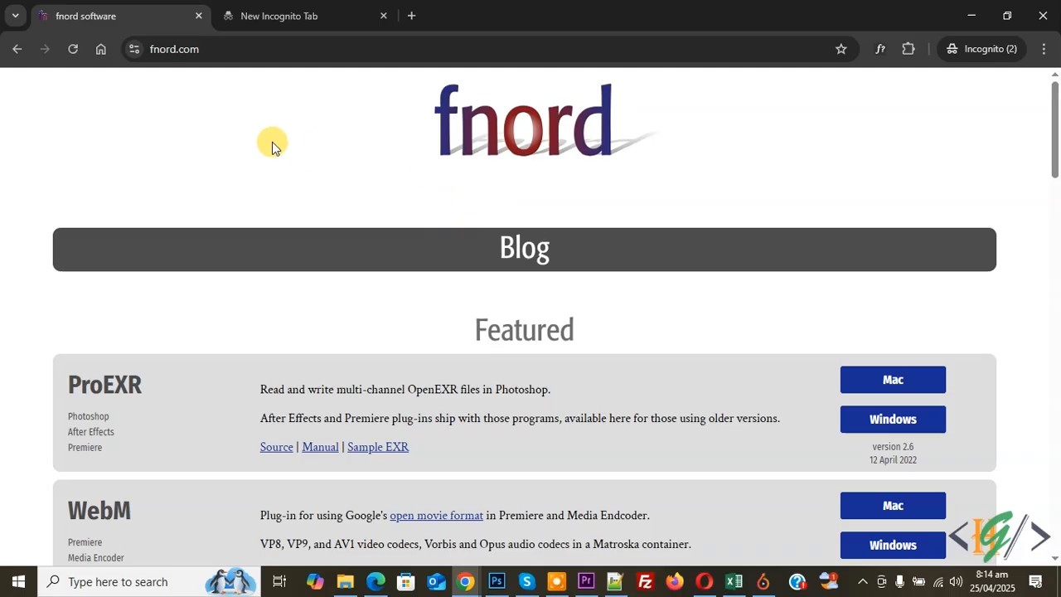
mouse_move(445, 186)
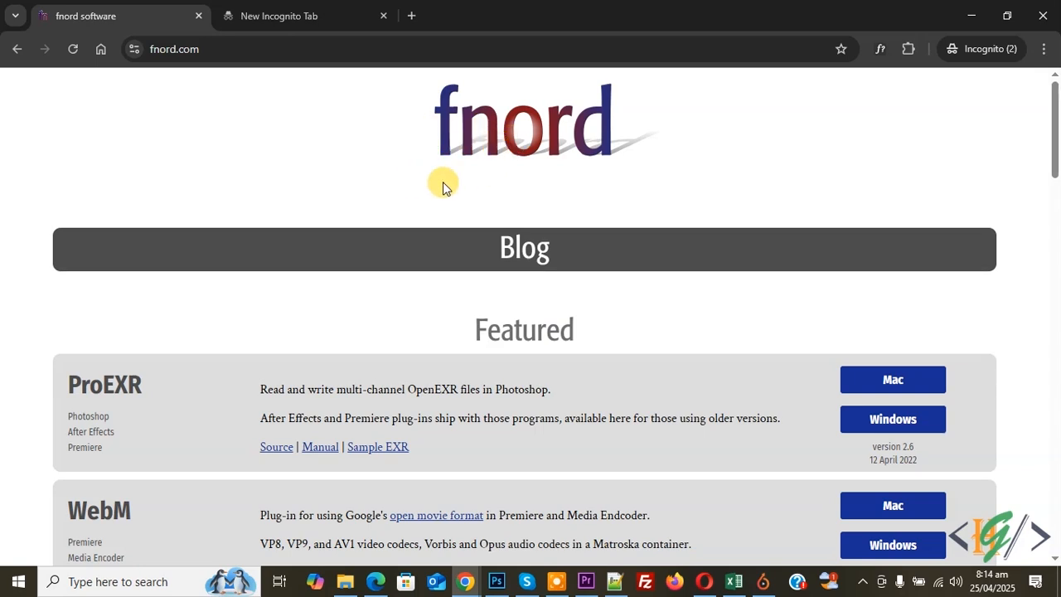
- Download the Windows build WebM_Premiere_v1.5.0.zip from fnord.com to a folder on drive D
scroll("down", 3)
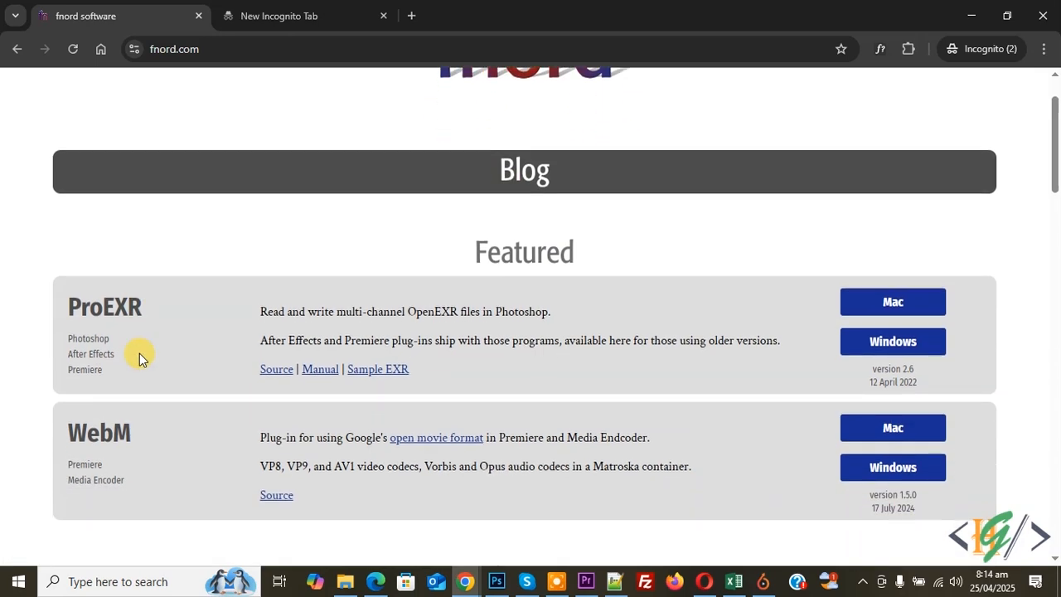
mouse_move(97, 431)
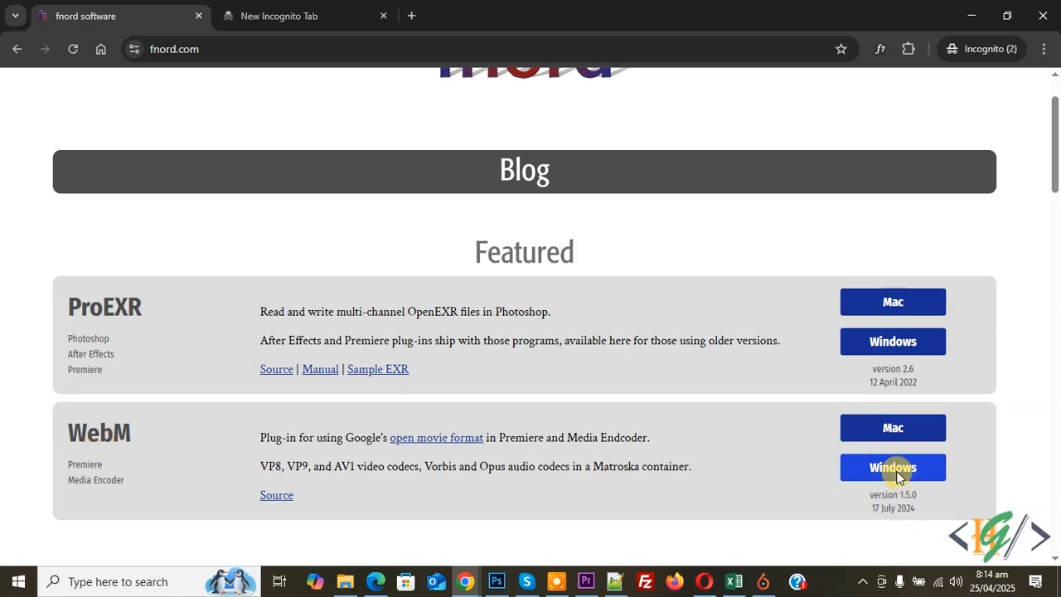
left_click(892, 467)
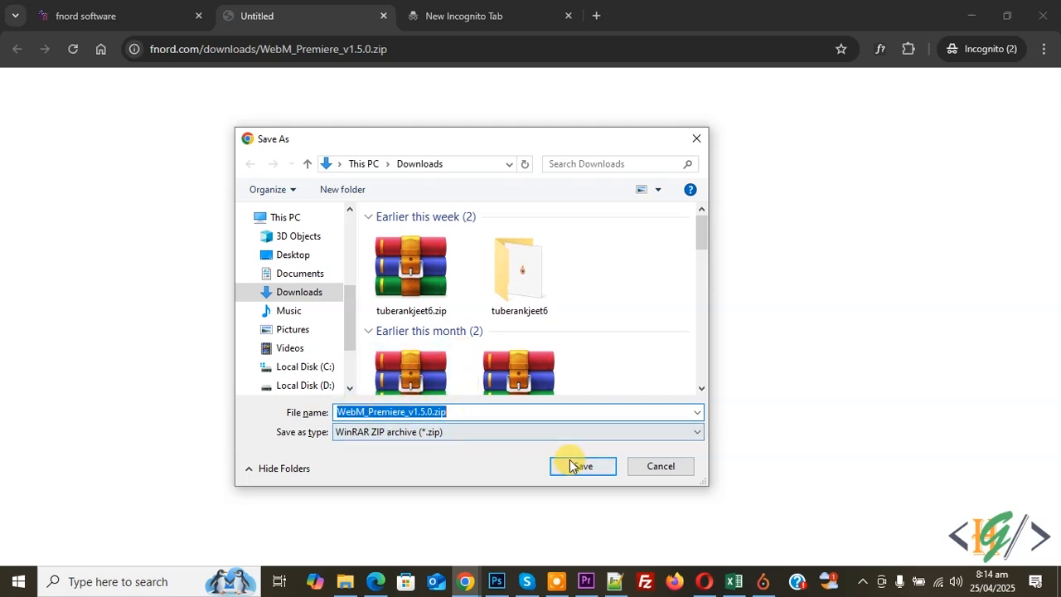
left_click(583, 466)
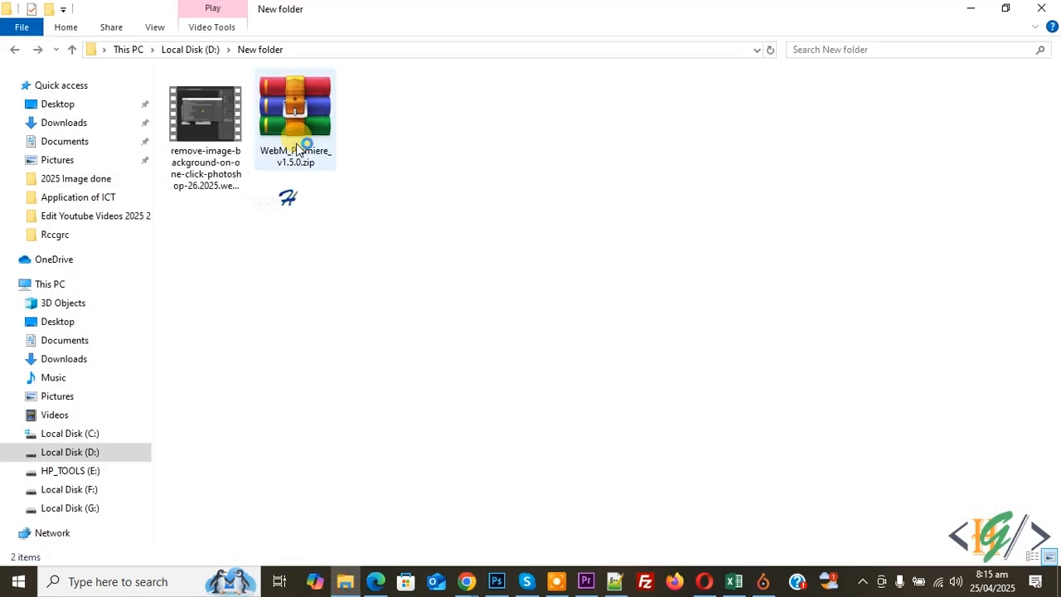
- Extract the zip into its own WebM_Premiere_v1.5.0 folder via the context menu and go into it
right_click(295, 108)
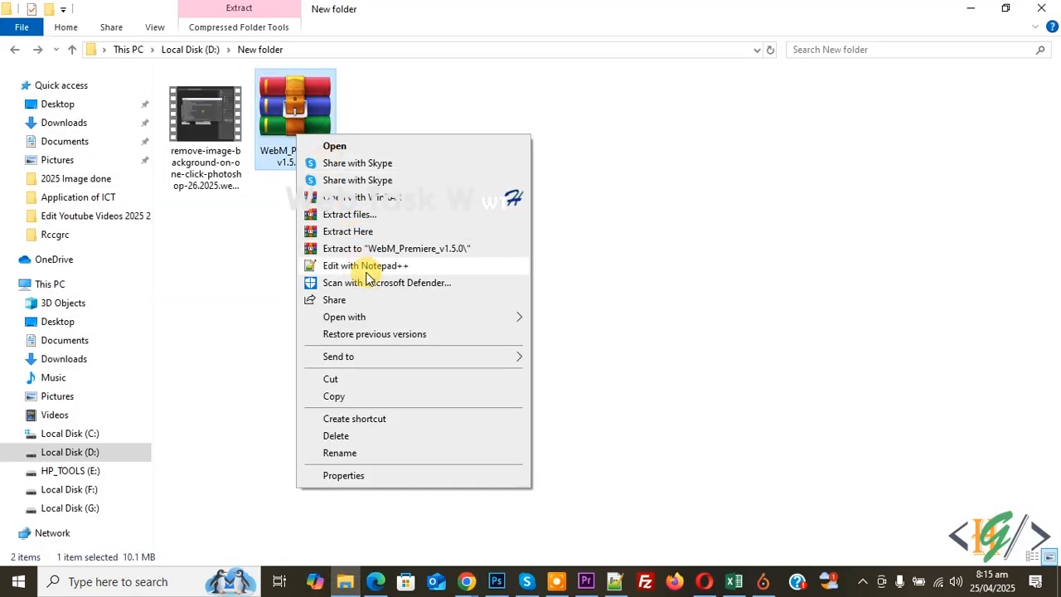
mouse_move(385, 252)
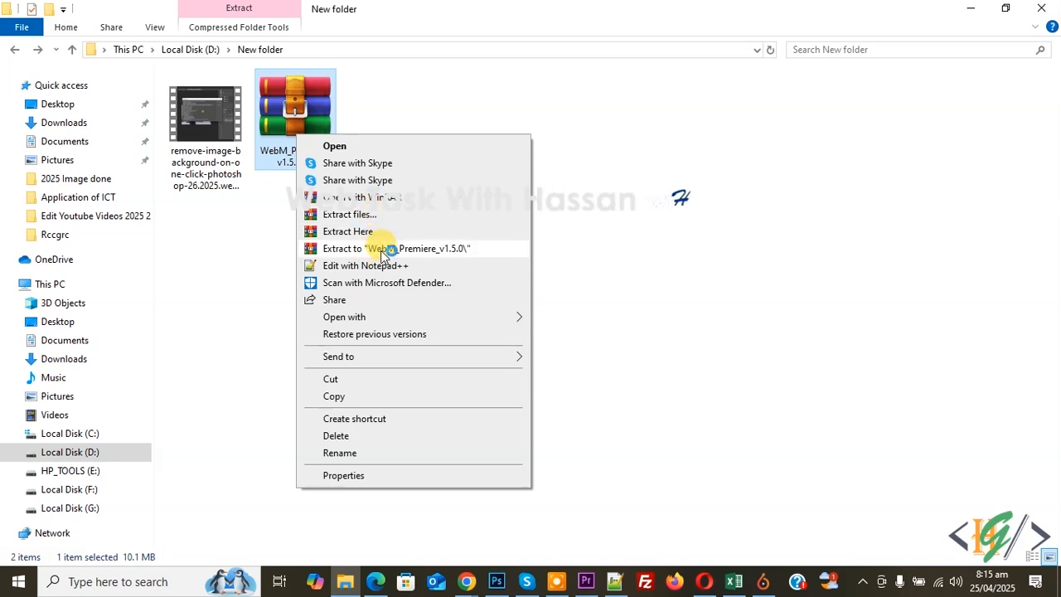
left_click(395, 249)
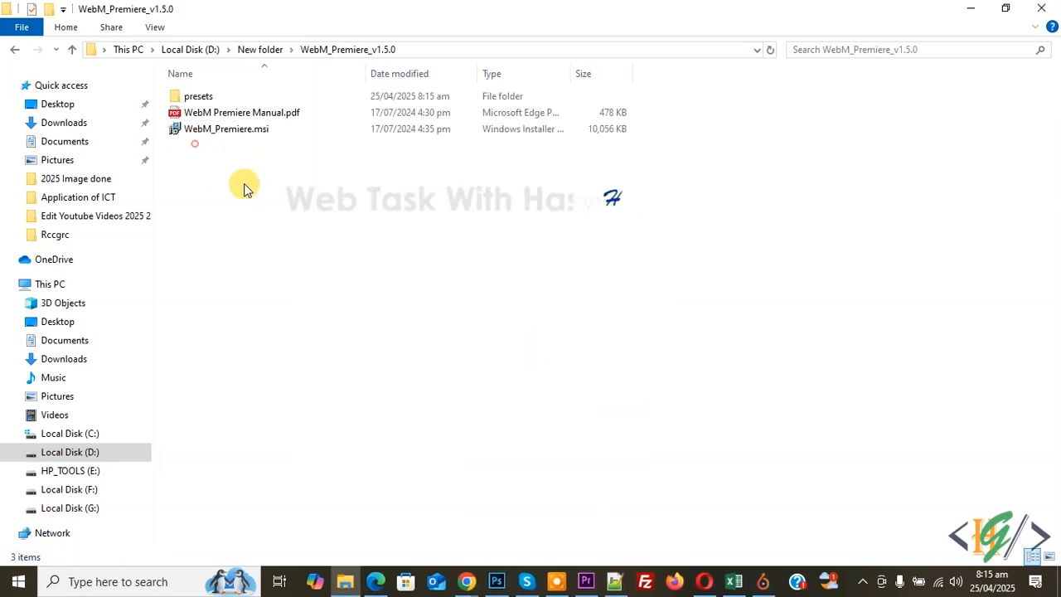
left_click(224, 129)
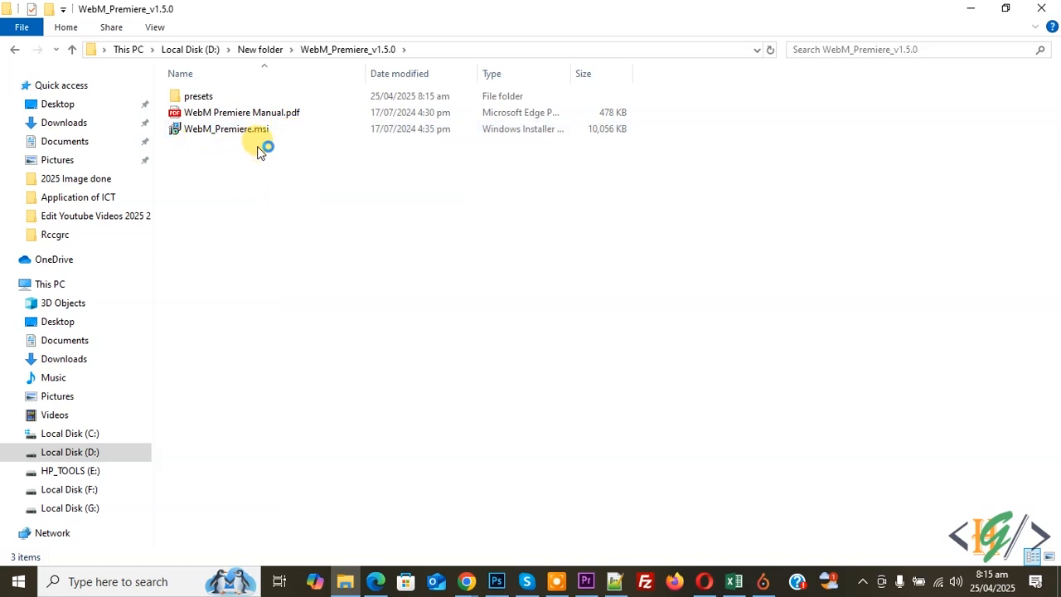
- Run WebM_Premiere.msi, accept the licence terms, install the plug-in and finish the wizard
double_click(225, 130)
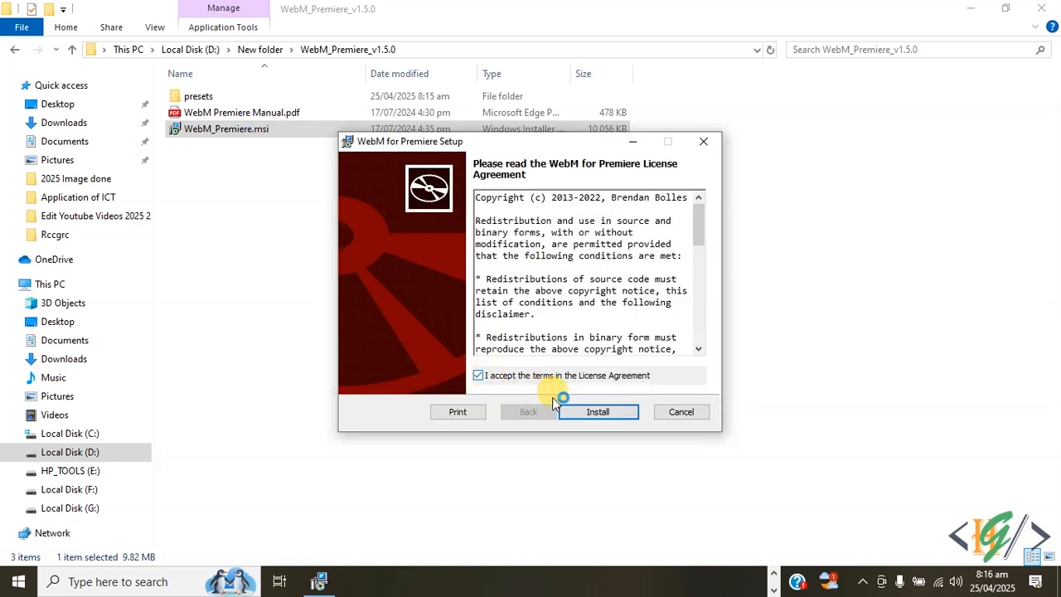
left_click(597, 411)
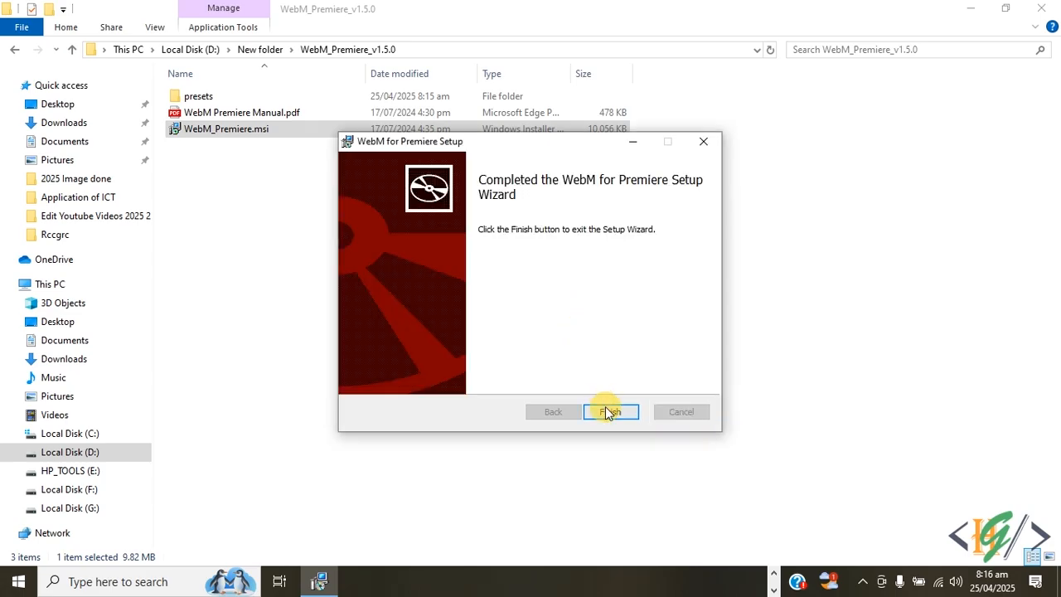
left_click(610, 411)
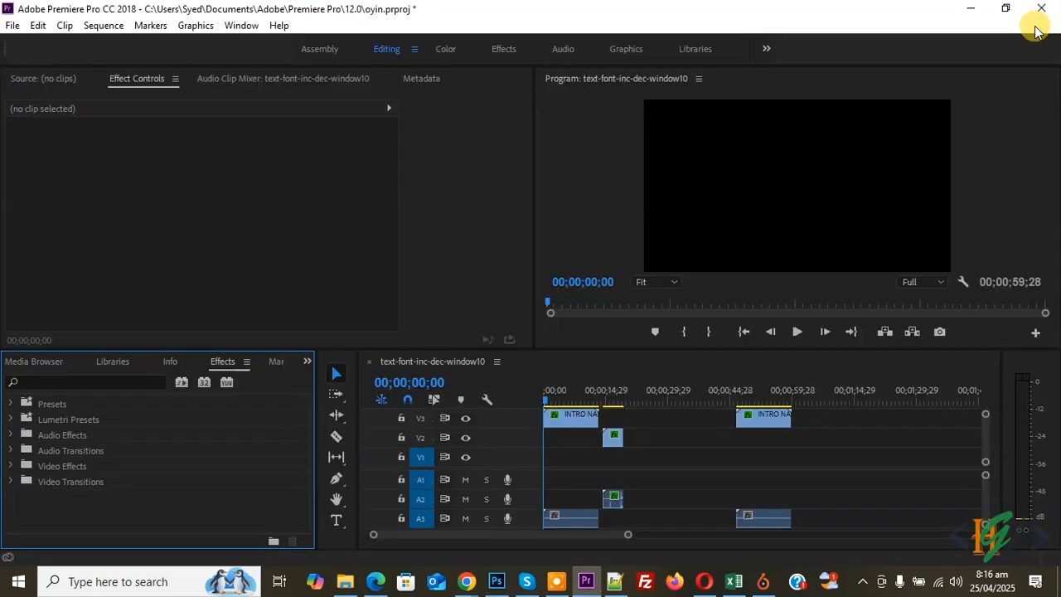
mouse_move(987, 74)
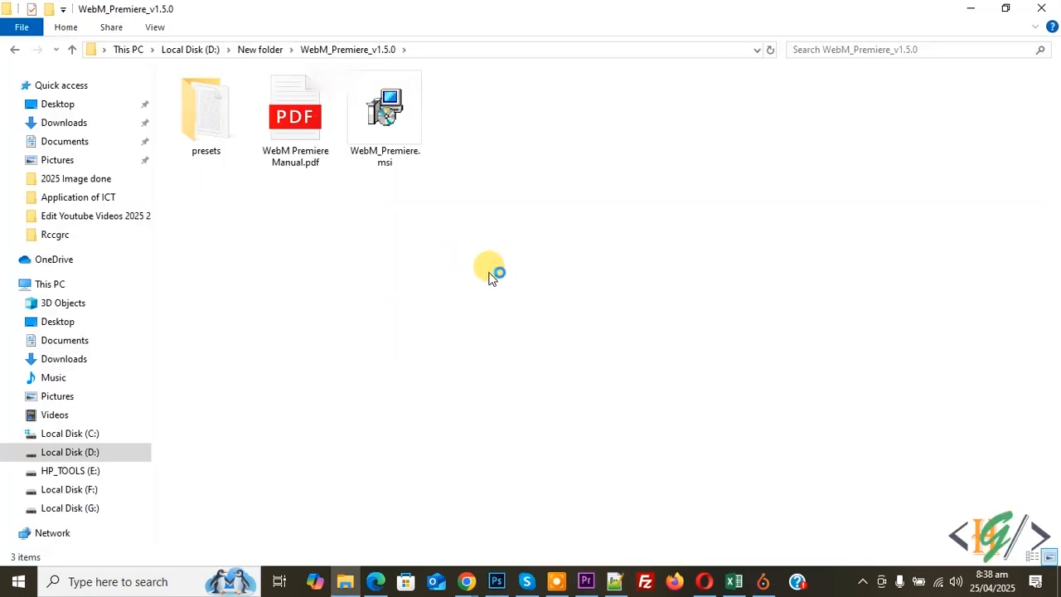
left_click(384, 107)
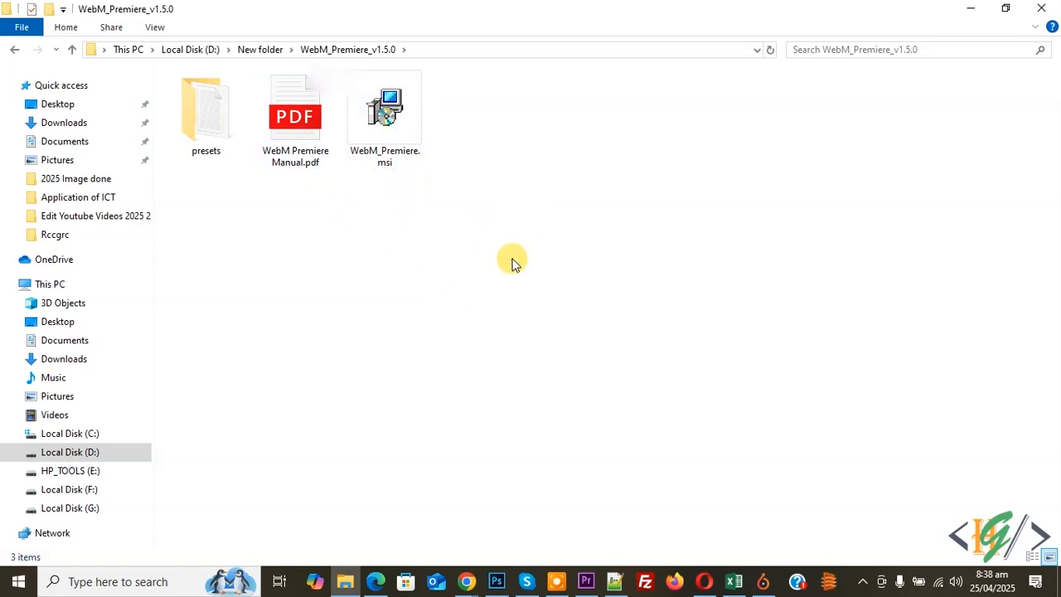
mouse_move(504, 263)
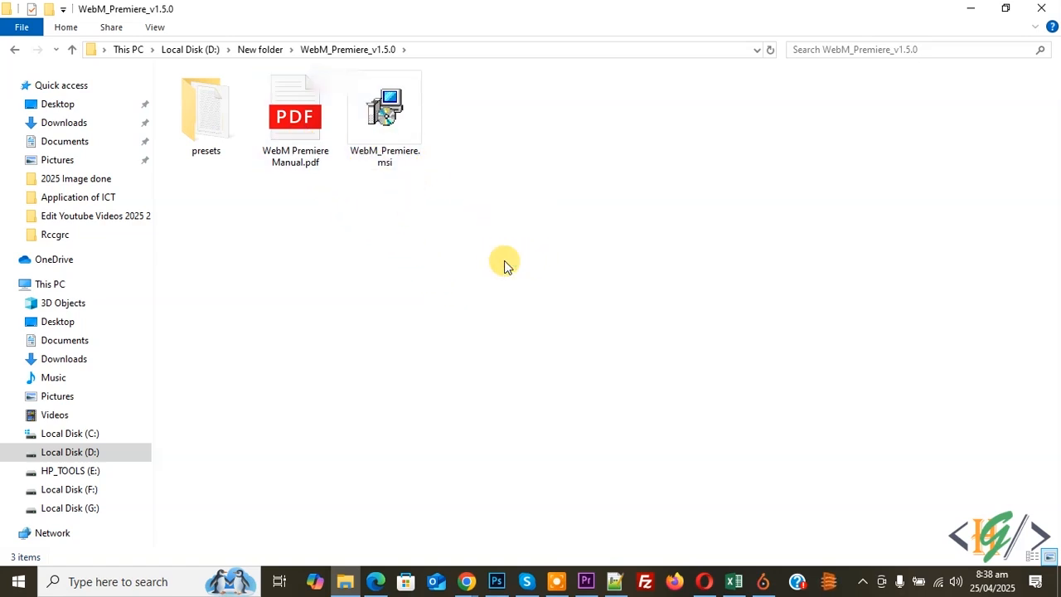